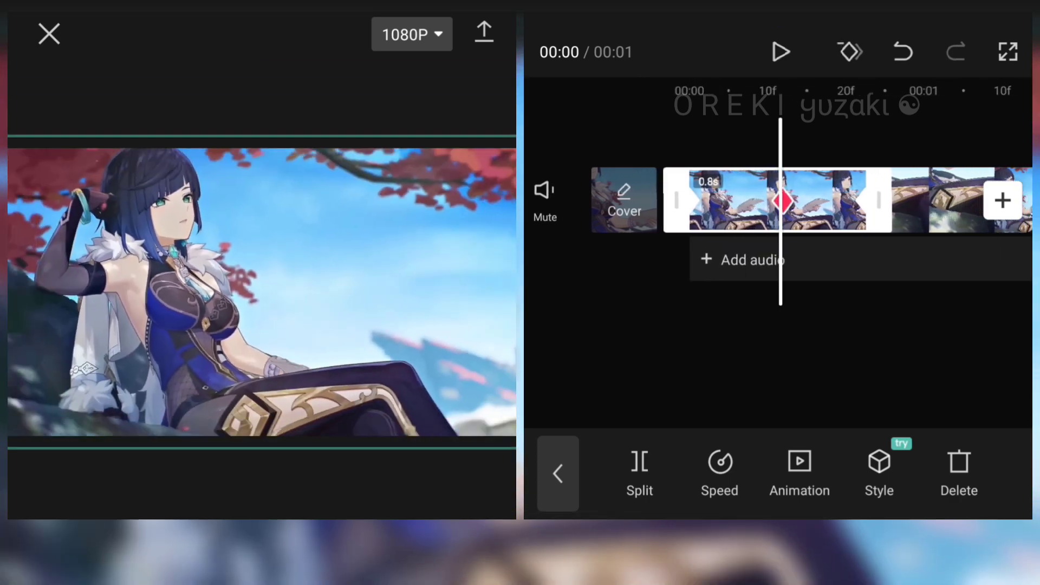
Apply Ease In/Ease Out graphs to the first part of the split anime clip
click(558, 474)
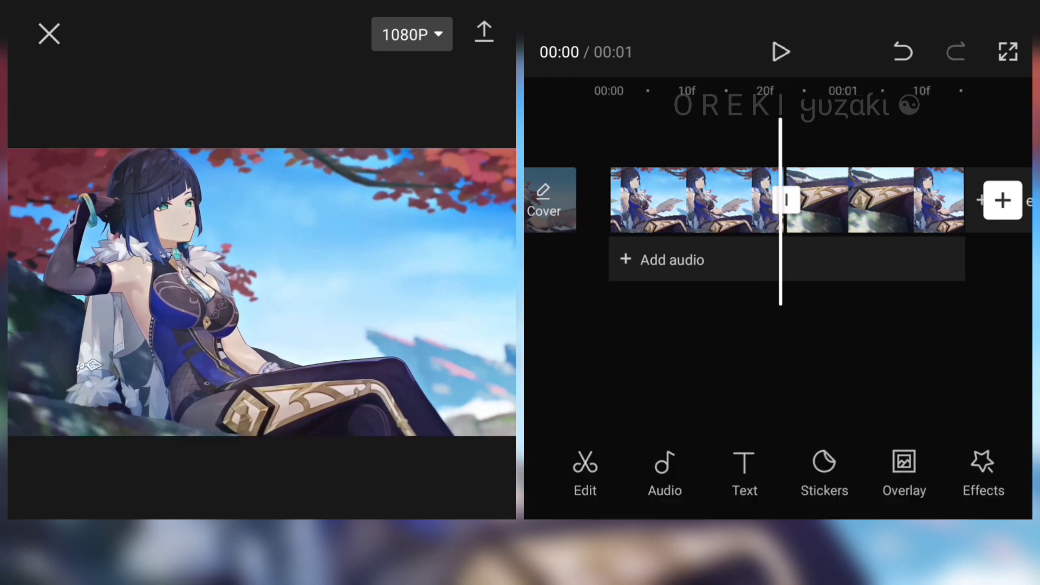
click(690, 200)
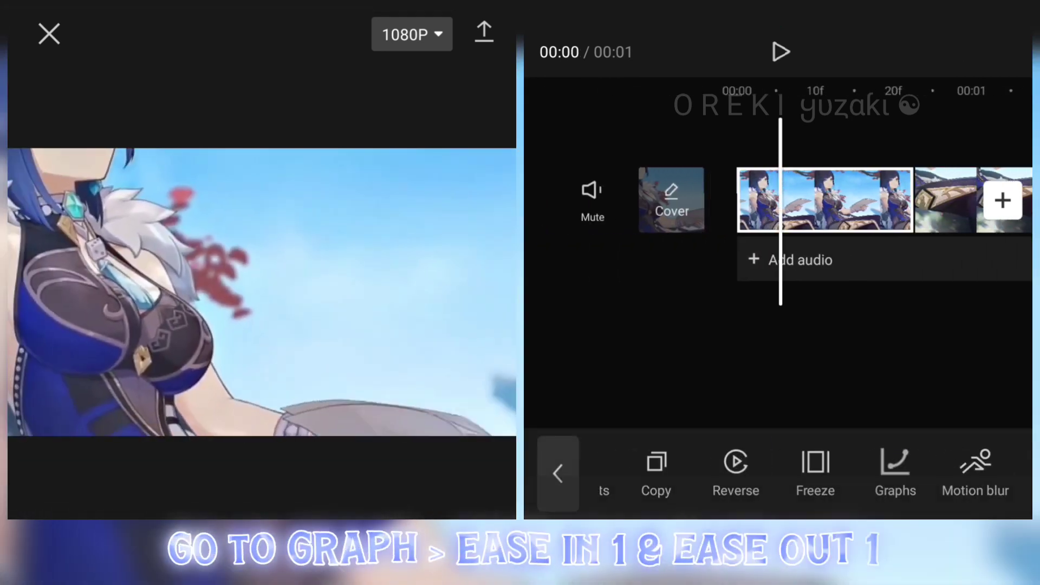
click(894, 472)
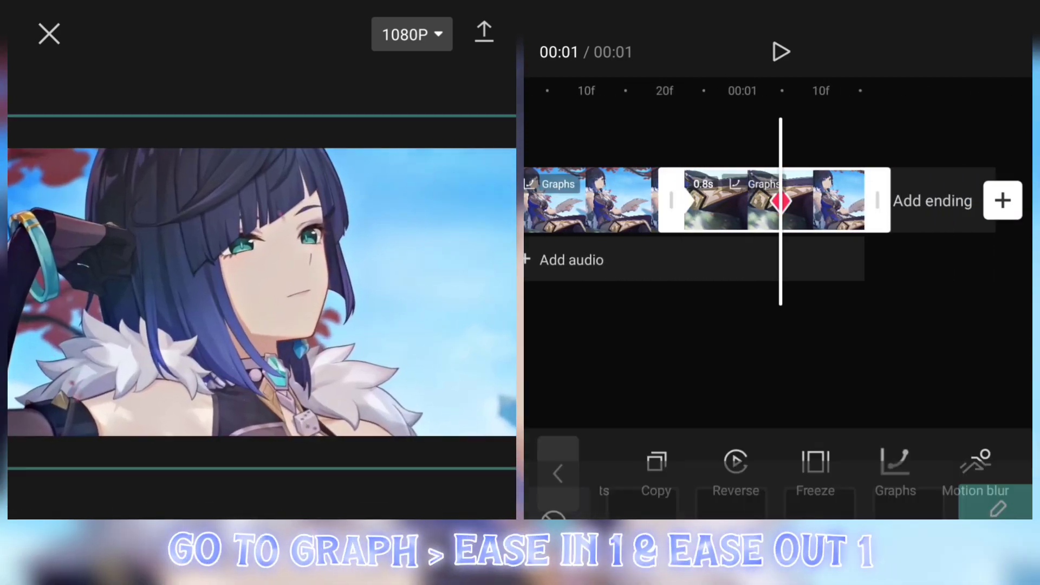
Join the two clip parts with a transition from the transition menu
click(780, 201)
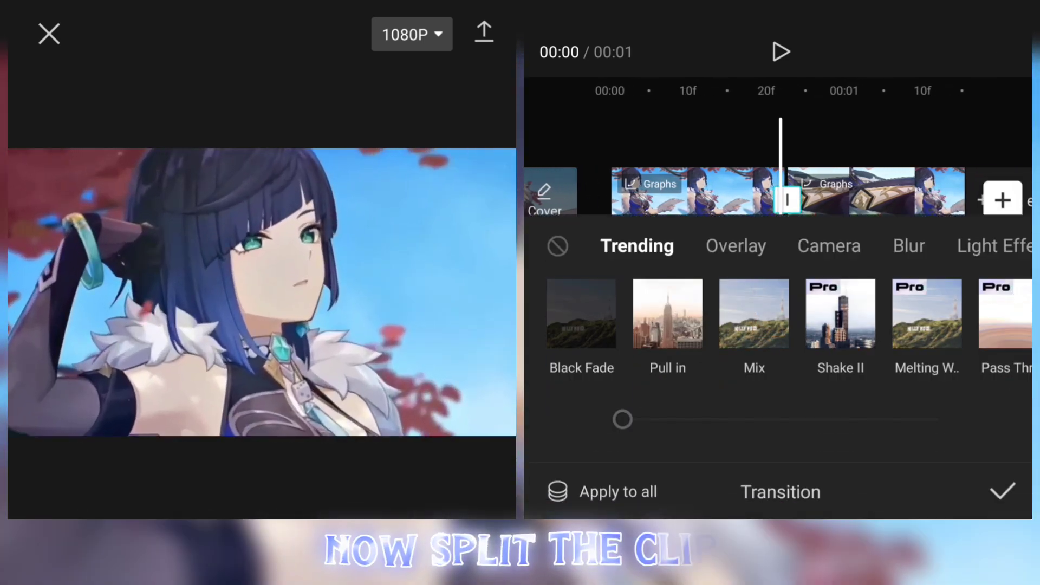
click(828, 246)
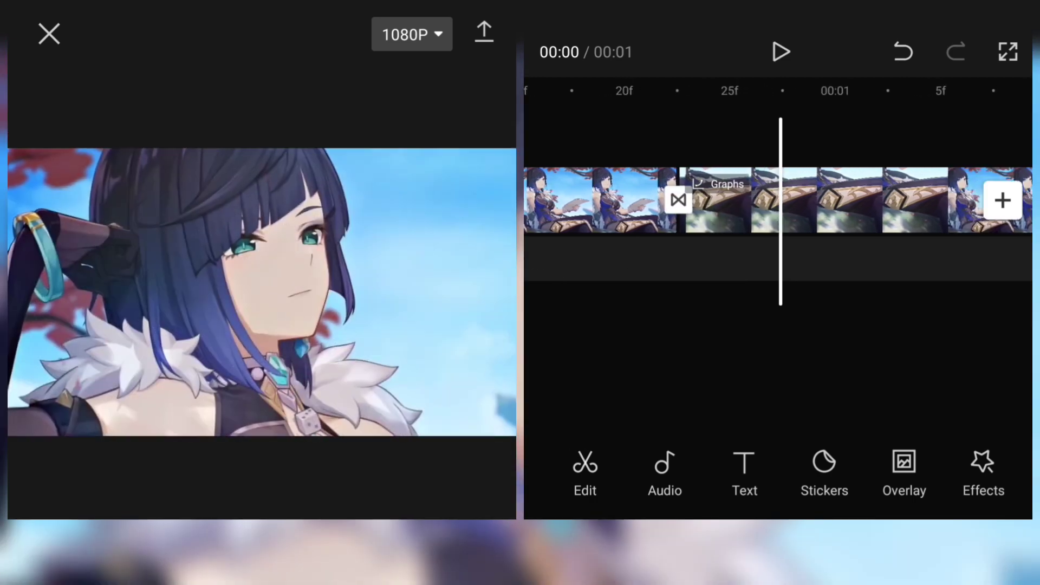
Review the finished edit on the timeline and export it at 1080P
click(597, 200)
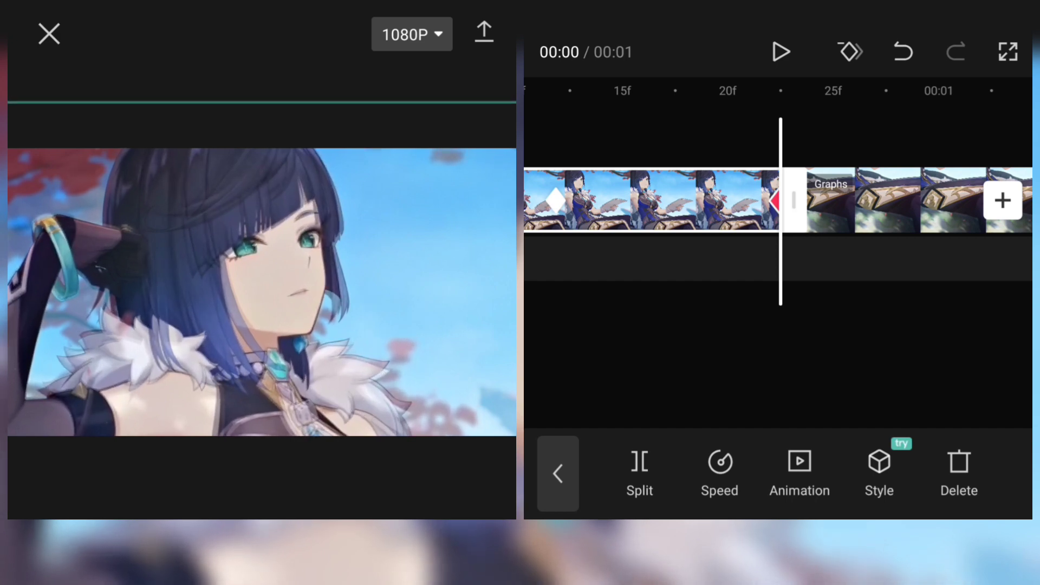
click(781, 51)
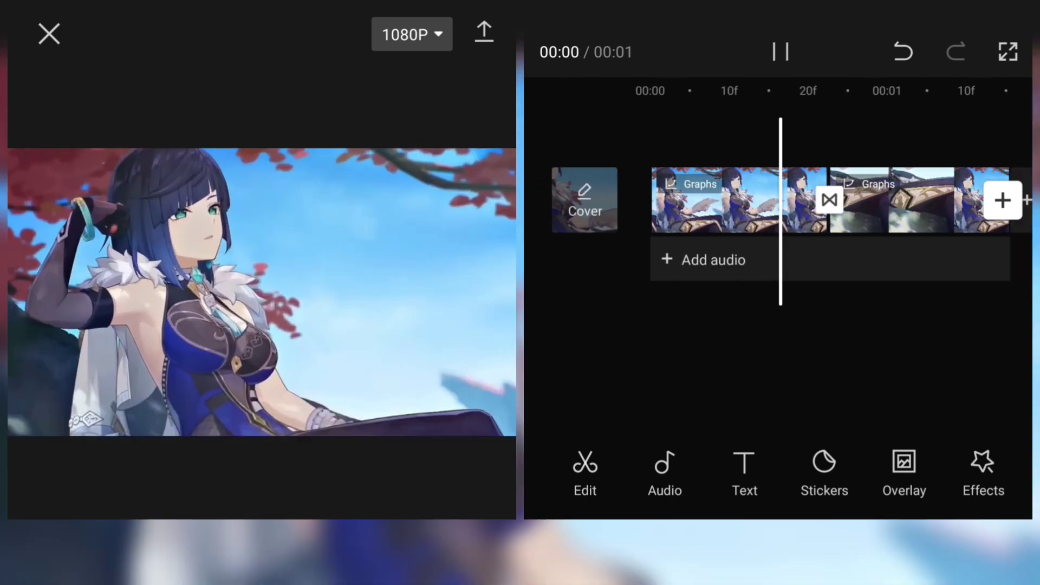
click(484, 34)
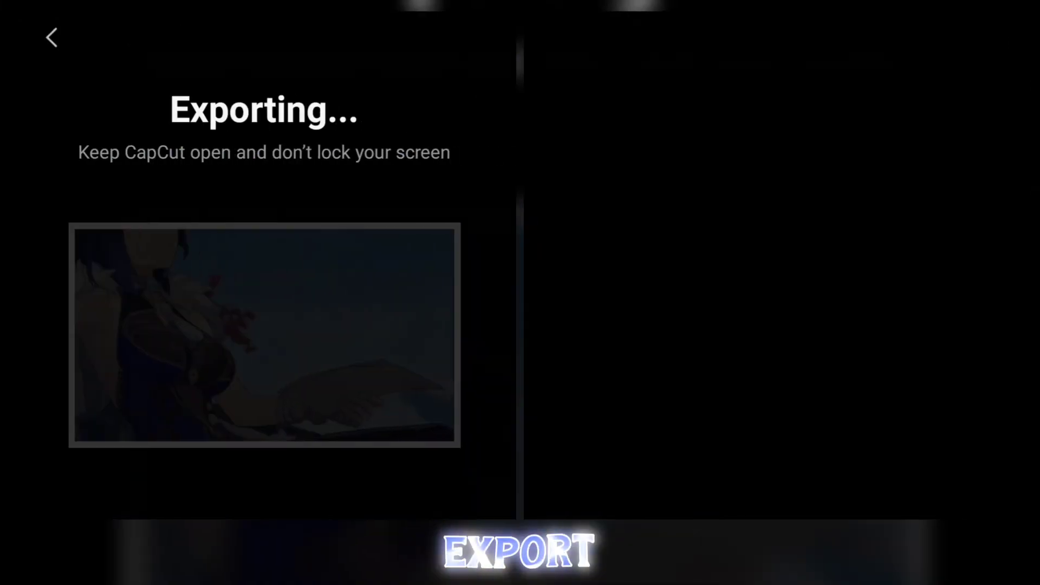